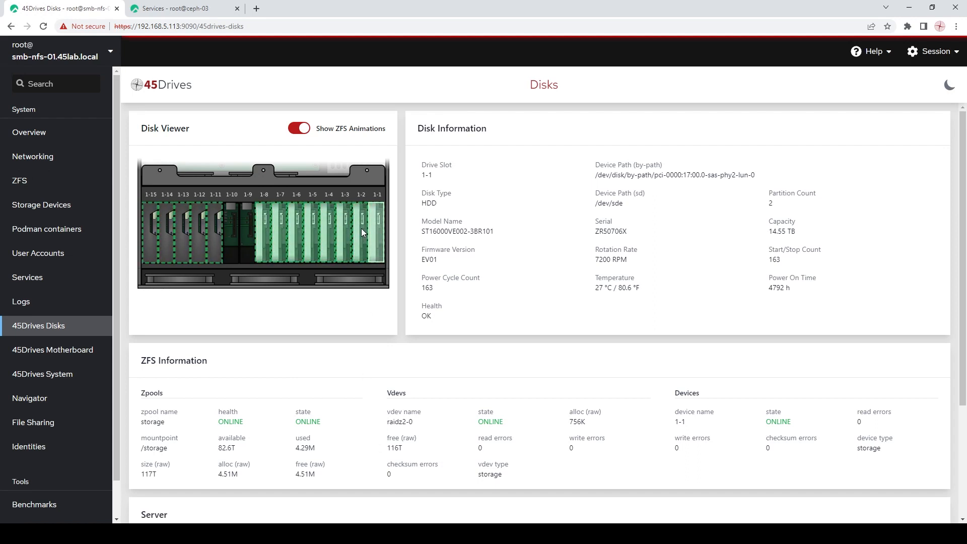
Select the drive in slot 1-2 to view its serial, temperature and ONLINE ZFS status
left_click(360, 231)
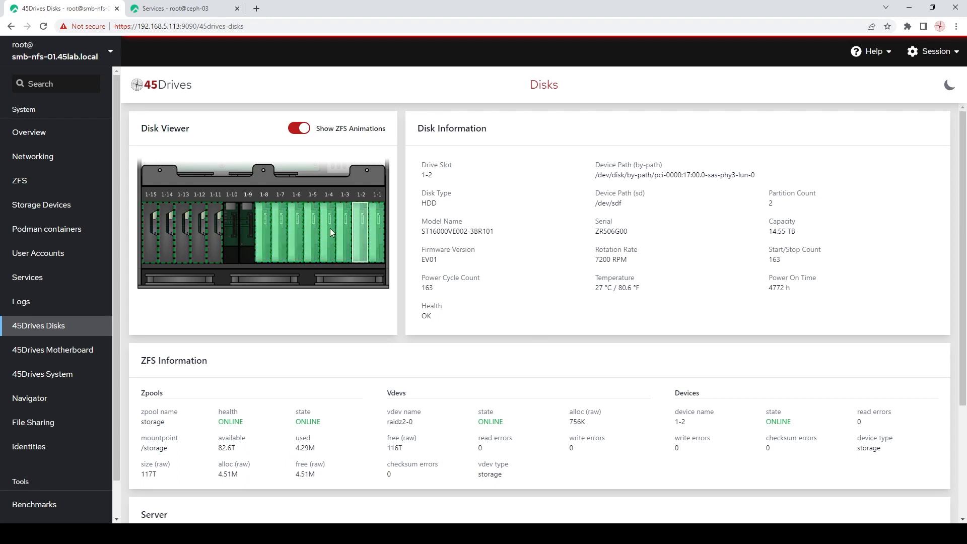
Compare drives 1-11, 1-13 and 1-15, ending on the Micron special-vdev SSD
left_click(217, 241)
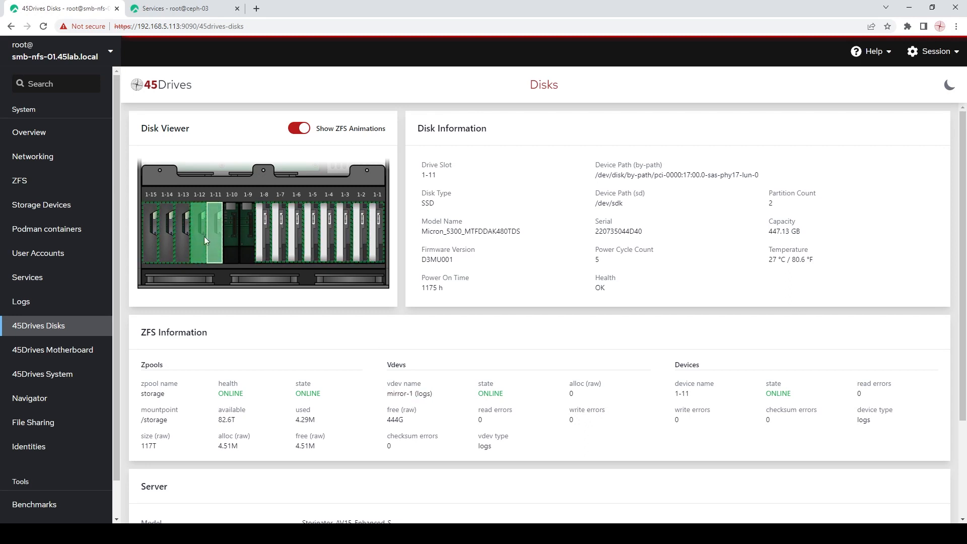
left_click(216, 237)
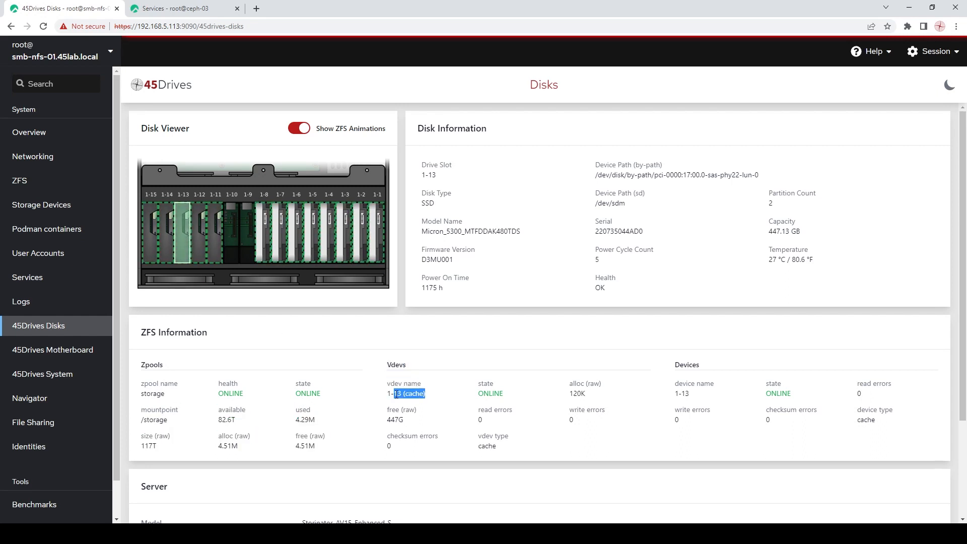
left_click(167, 234)
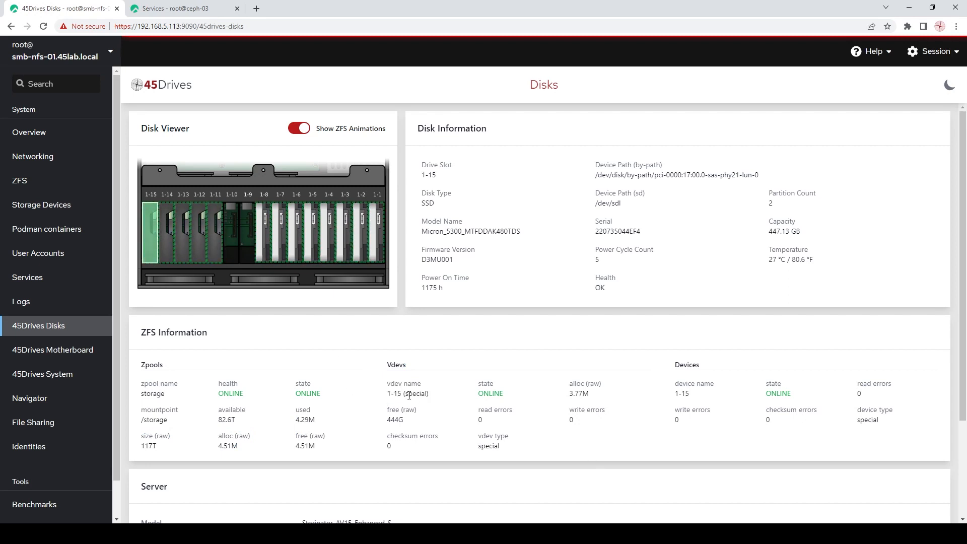
mouse_move(586, 377)
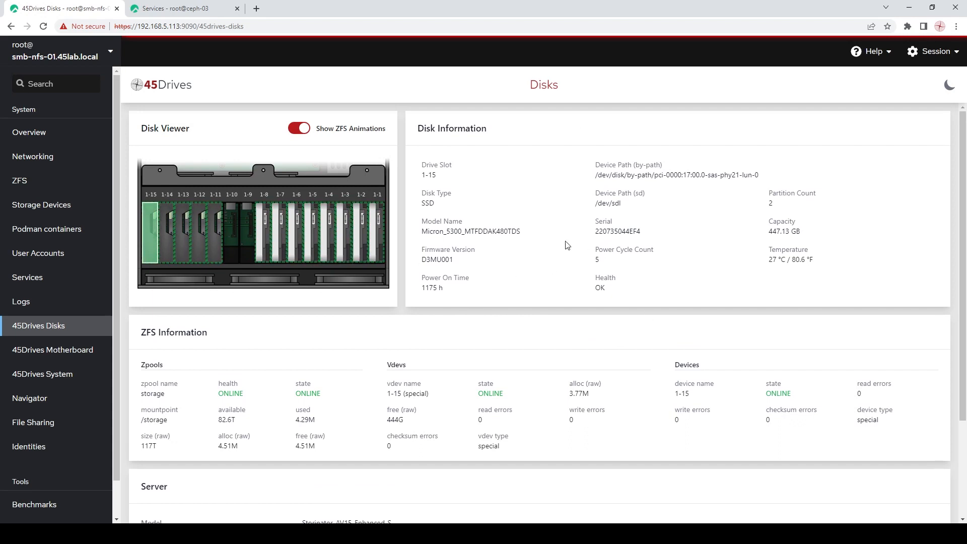
scroll("down", 3)
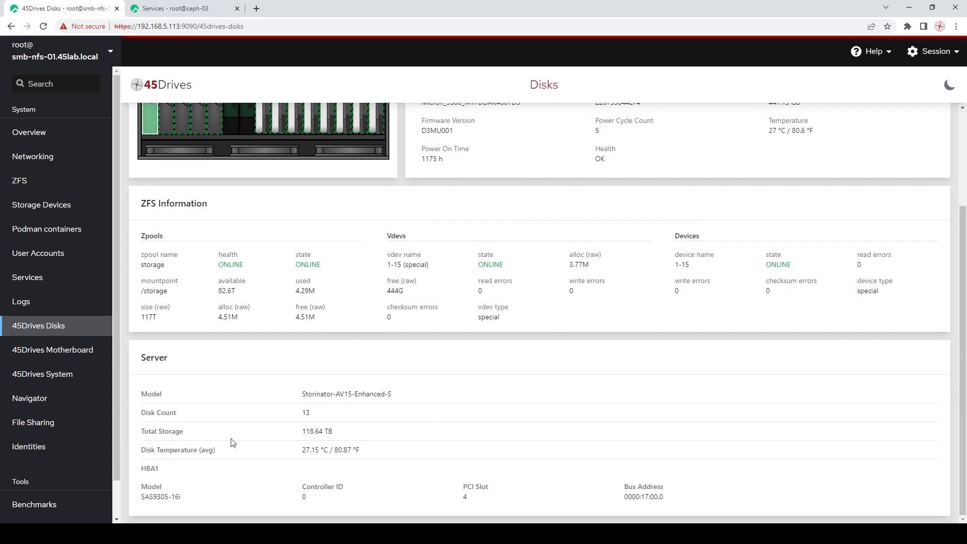
left_click_drag(143, 491, 665, 496)
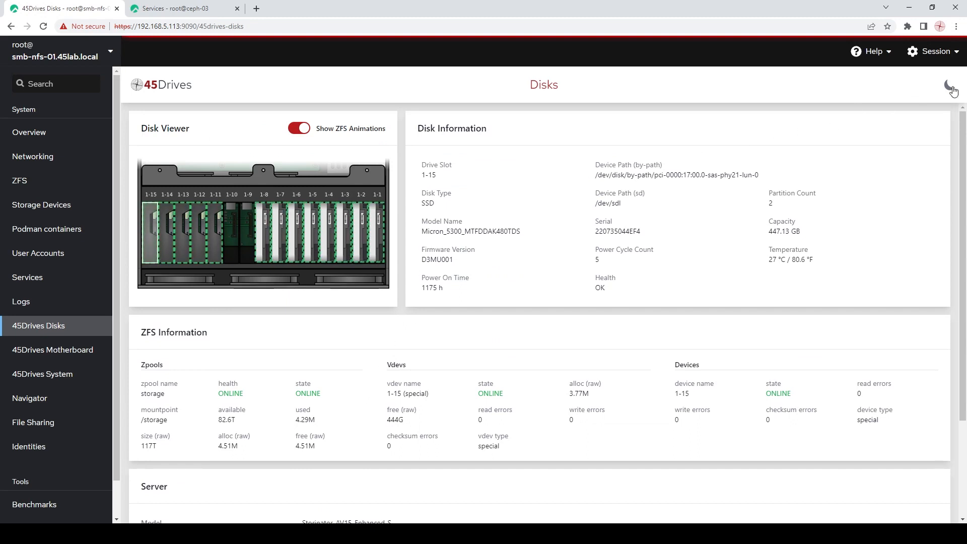
left_click(951, 85)
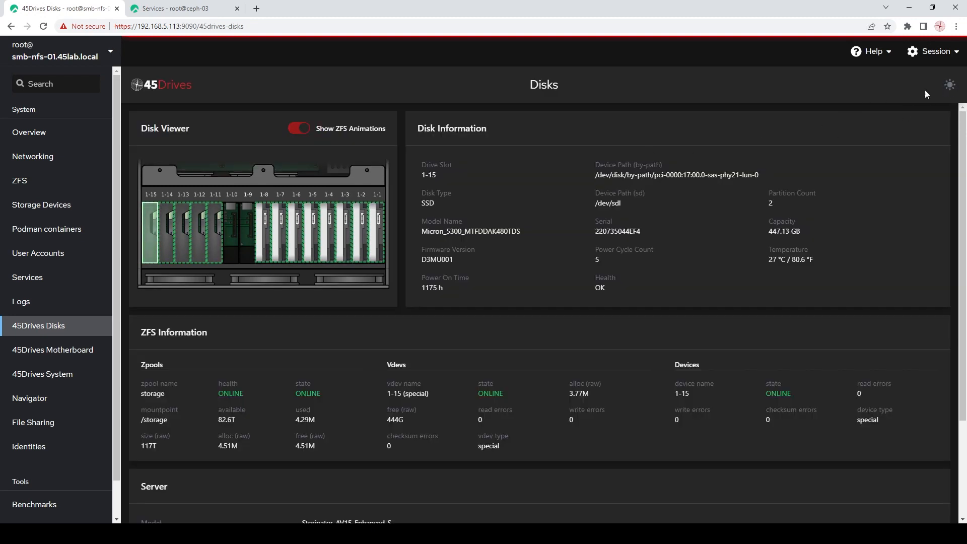
left_click(950, 85)
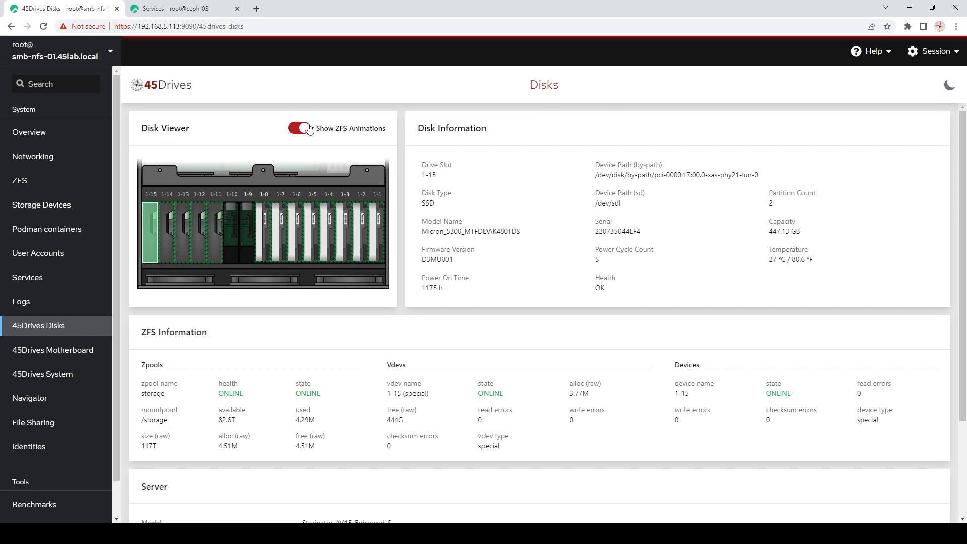